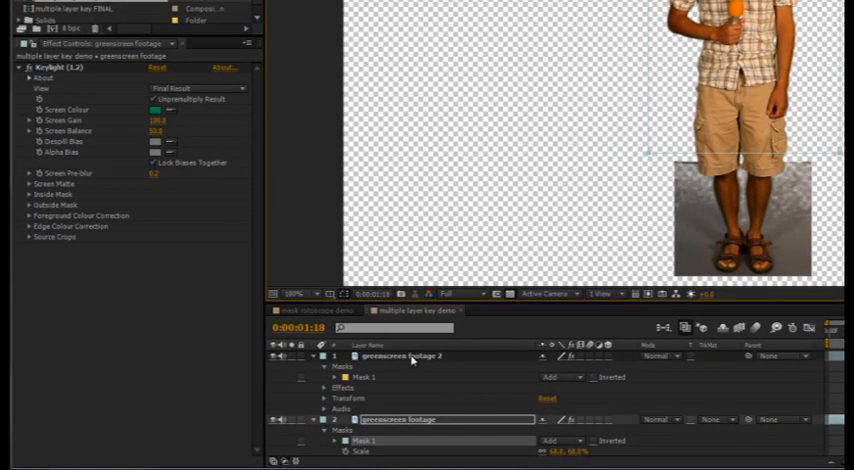
Key greenscreen footage 2 with Keylight, preview as Status, tighten Clip White, then change the preview mode.
left_click(403, 356)
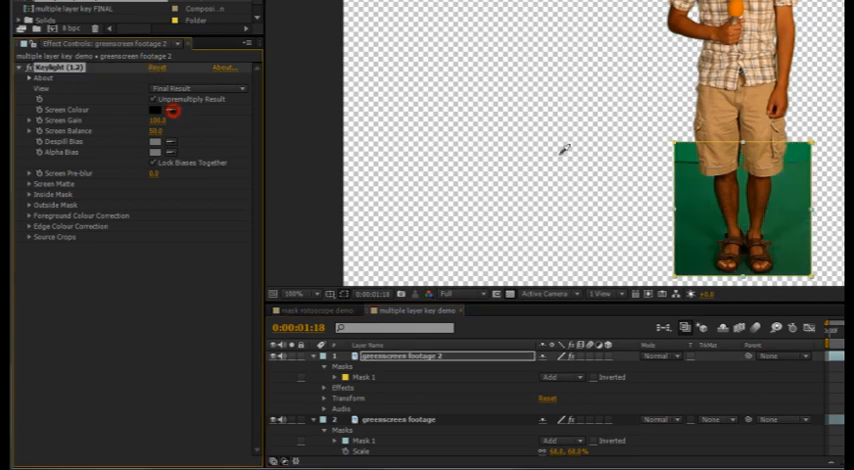
left_click(151, 99)
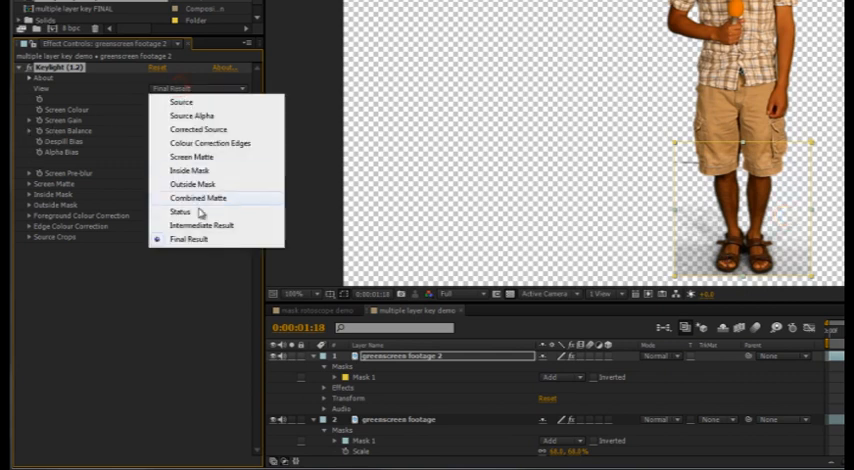
left_click(181, 211)
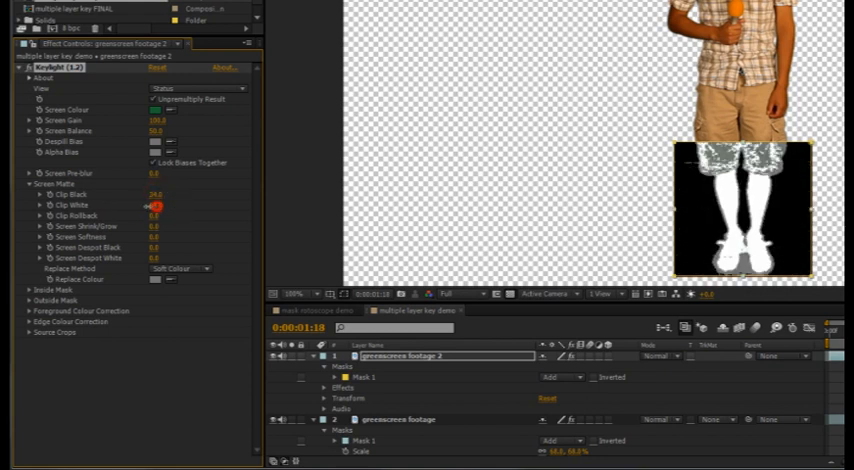
left_click(155, 205)
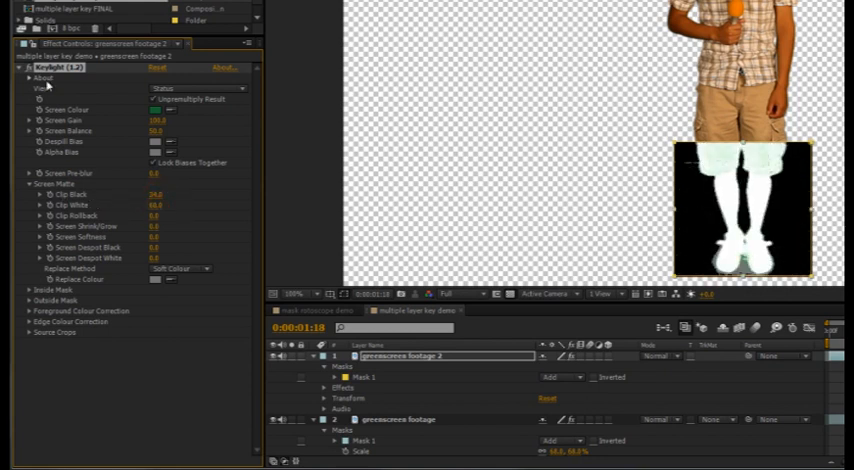
left_click(175, 88)
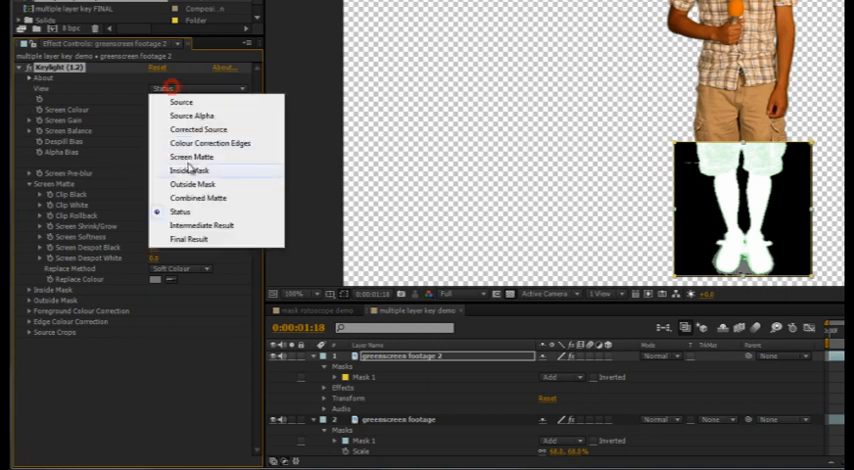
left_click(198, 238)
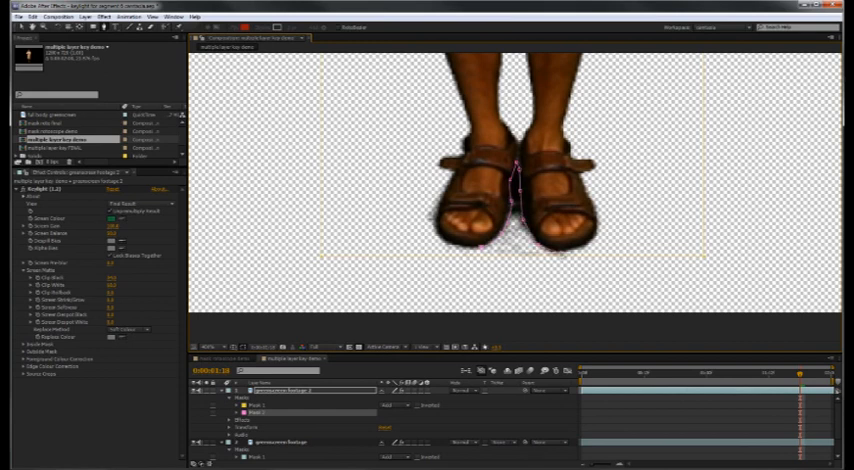
Add a Pen point to Mask 2 around the actor's sandals on greenscreen footage 2.
left_click(392, 405)
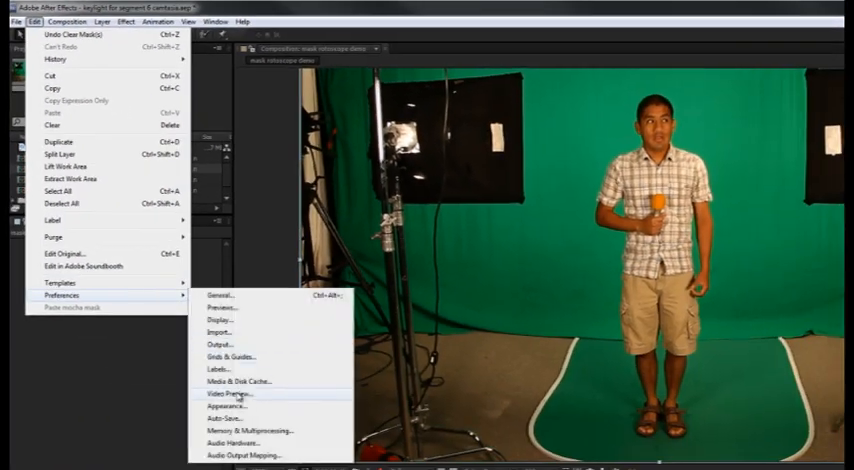
Open the Video Preview page of Edit > Preferences.
left_click(225, 408)
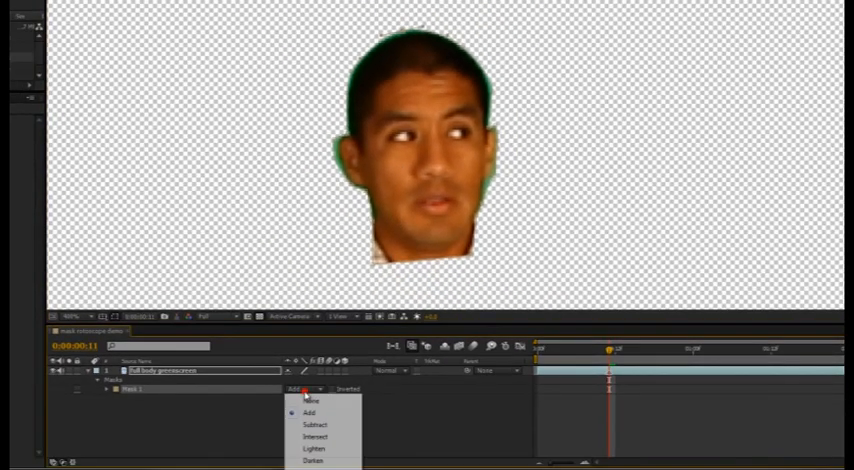
Check the mode dropdown for the head mask, Mask 1, in the timeline.
left_click(309, 401)
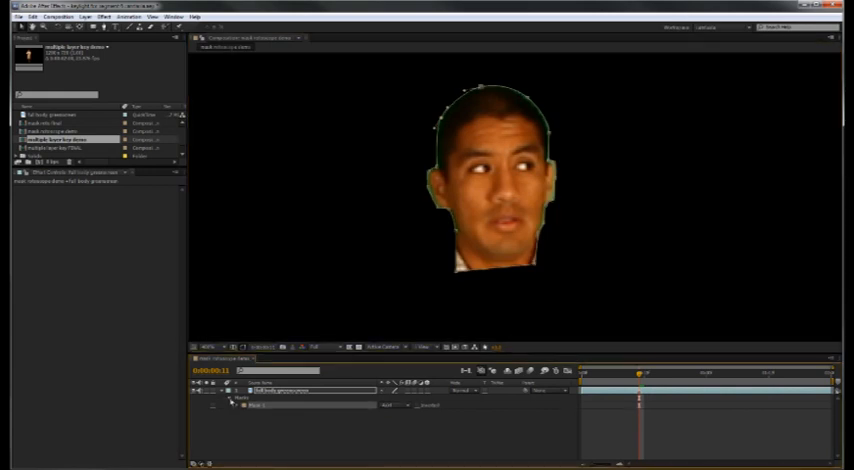
Twirl open Mask 1 and scrub its Mask Feather value.
left_click(224, 417)
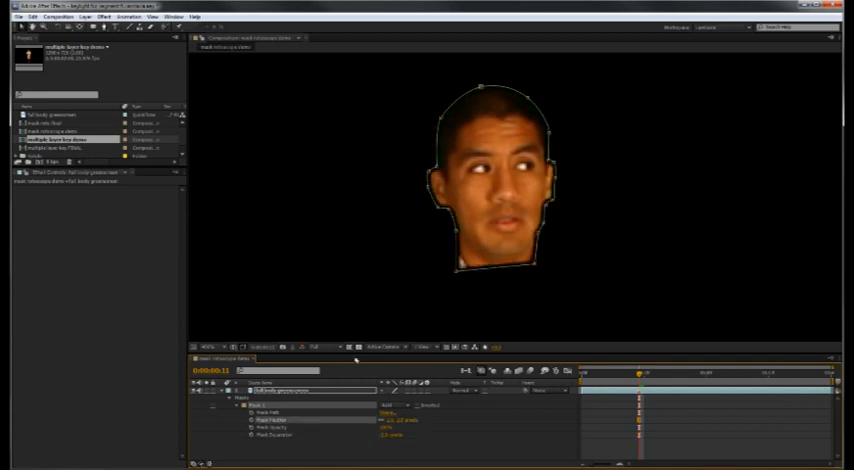
left_click(452, 421)
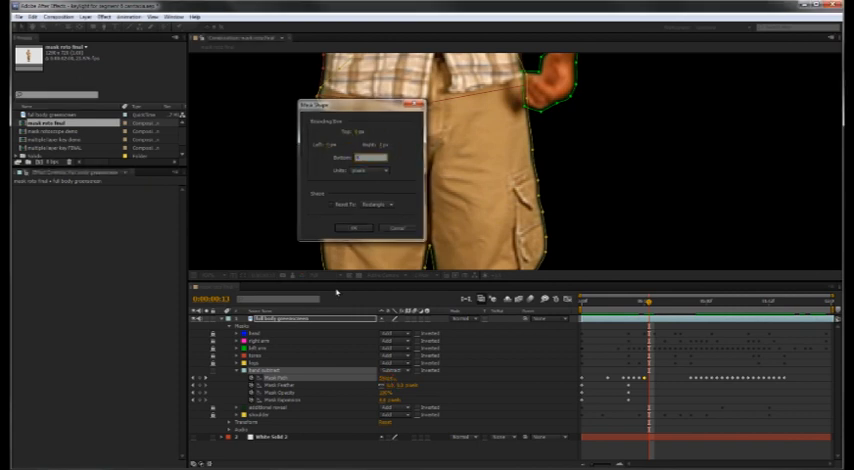
Close the Mask Shape dialog, leaving the mask path around the actor's shorts.
left_click(356, 228)
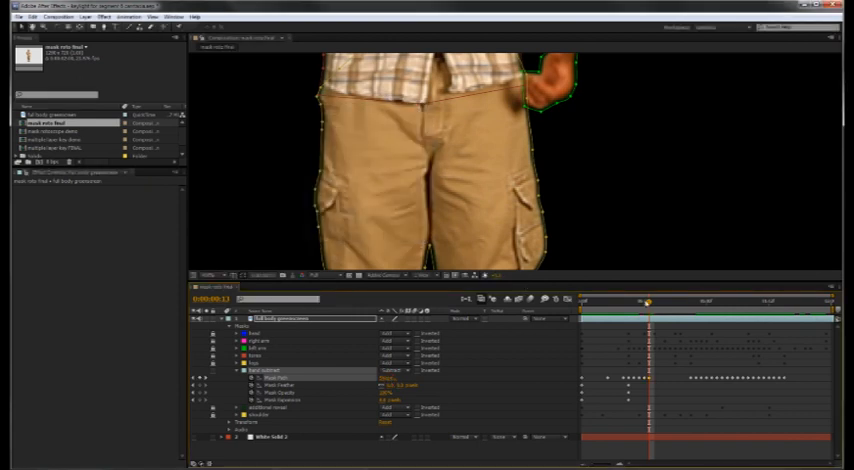